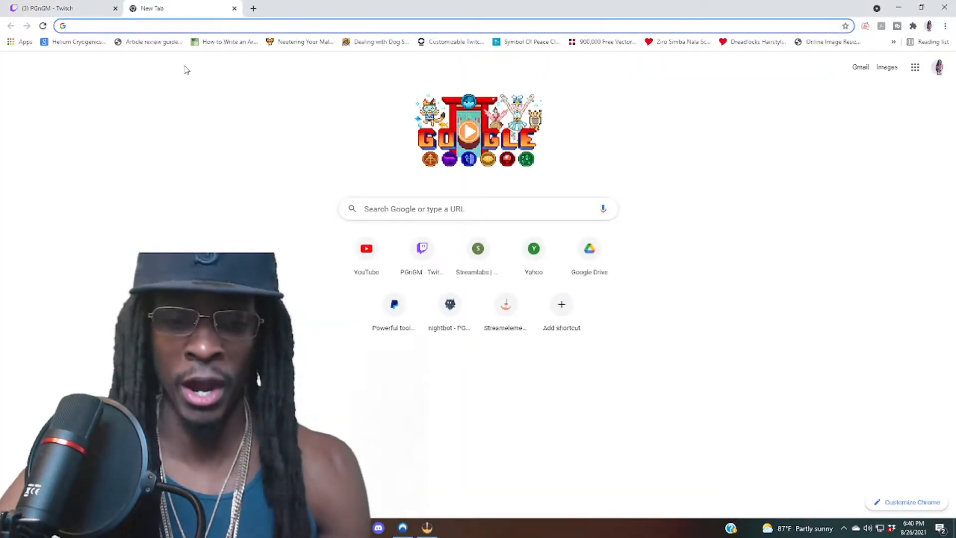
Search the web for 'trigger fyre' and open the Triggerfyre welcome page
text(trigger fyre)
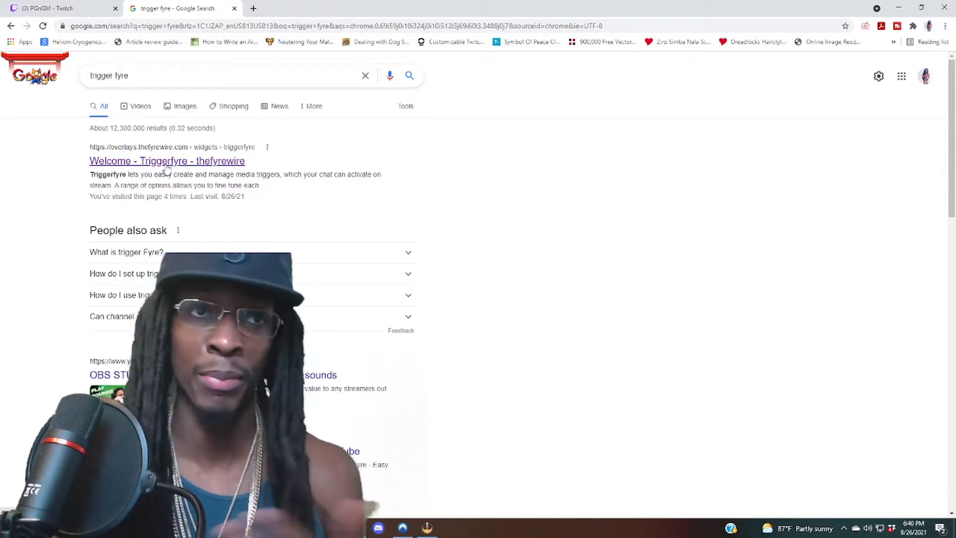
click(166, 161)
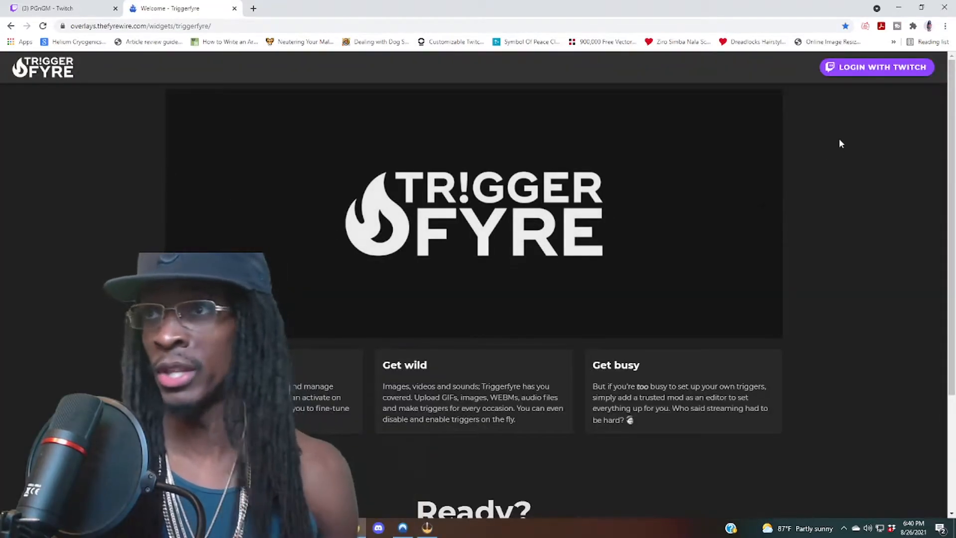
mouse_move(864, 73)
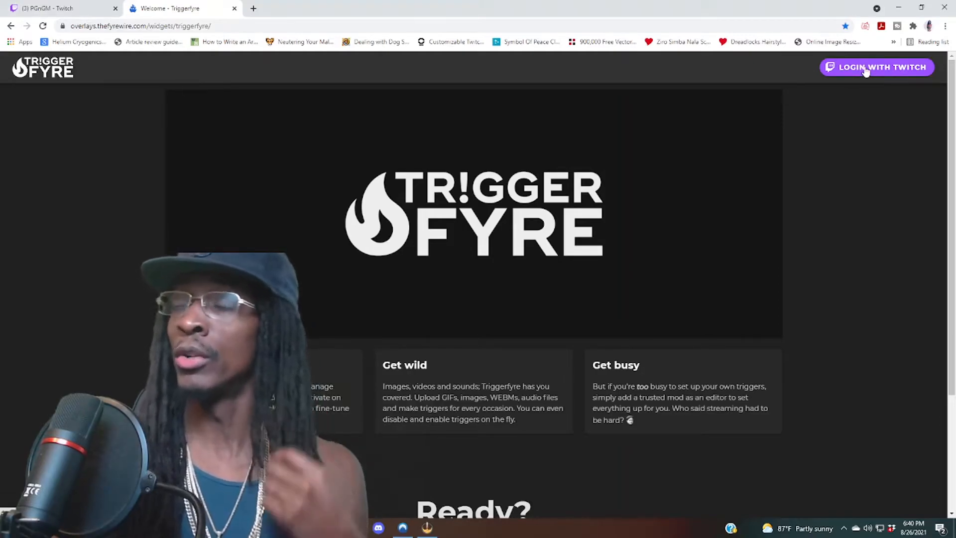
Log in with Twitch and start a new video trigger with command name 'vid'
click(877, 67)
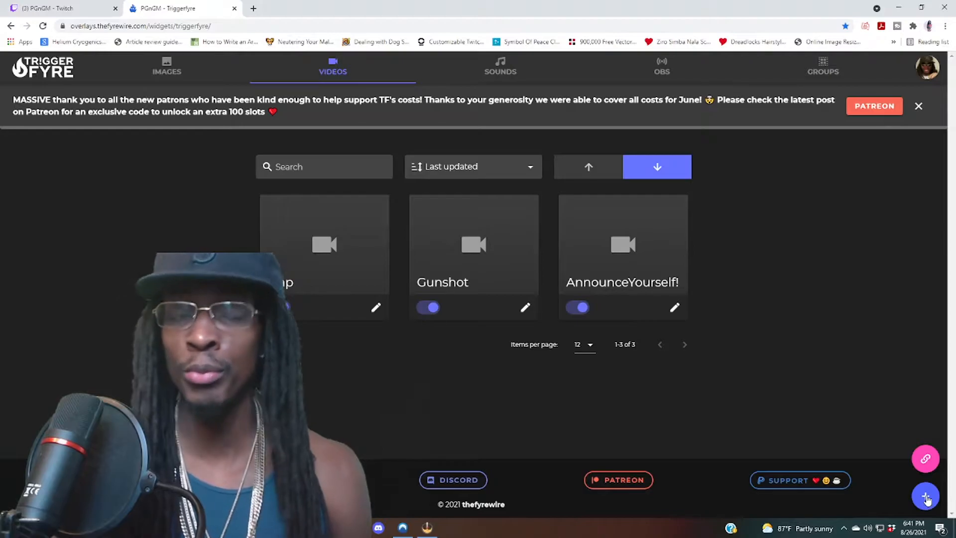
click(924, 496)
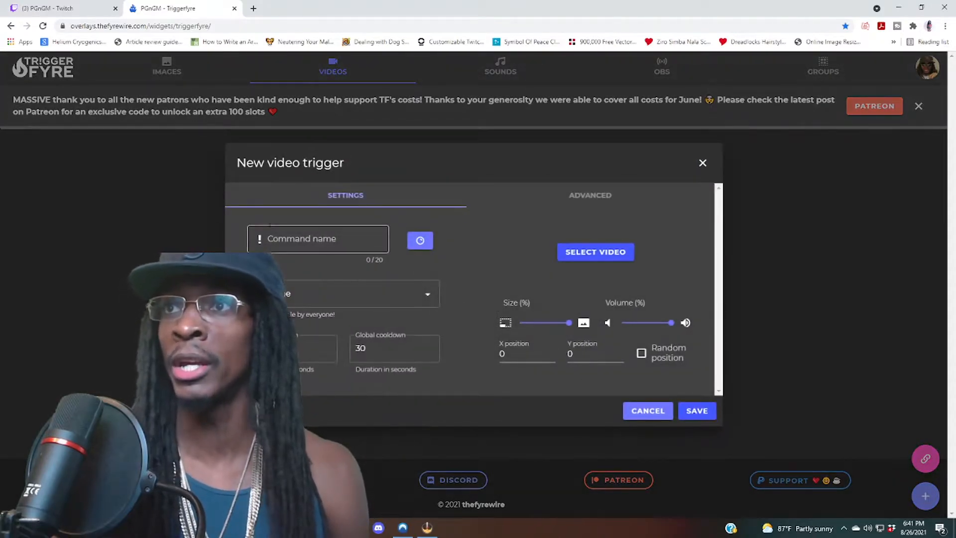
click(317, 238)
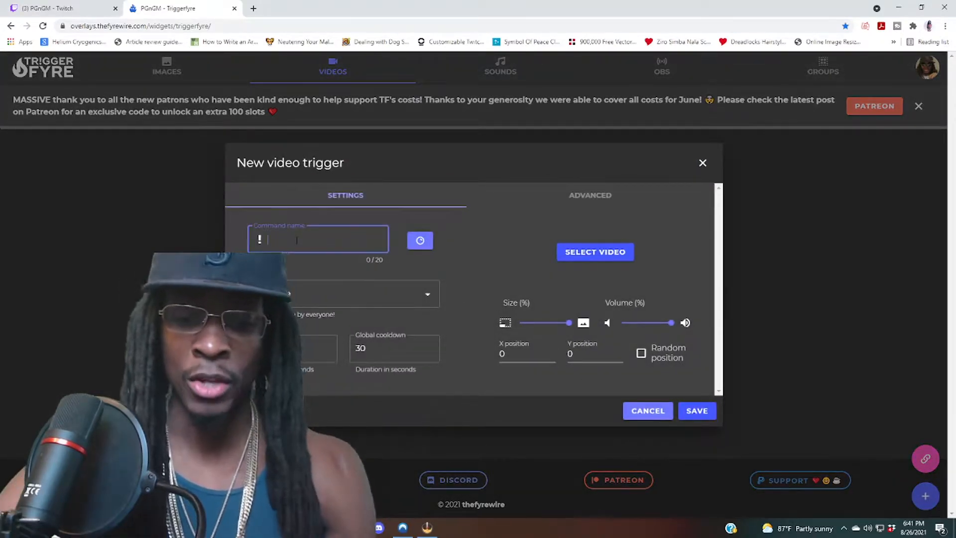
text(vid)
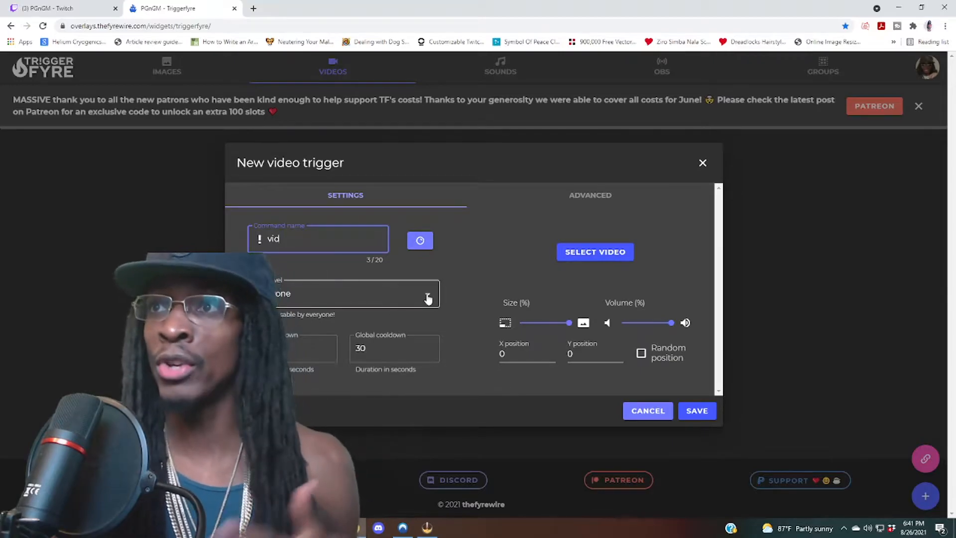
click(427, 299)
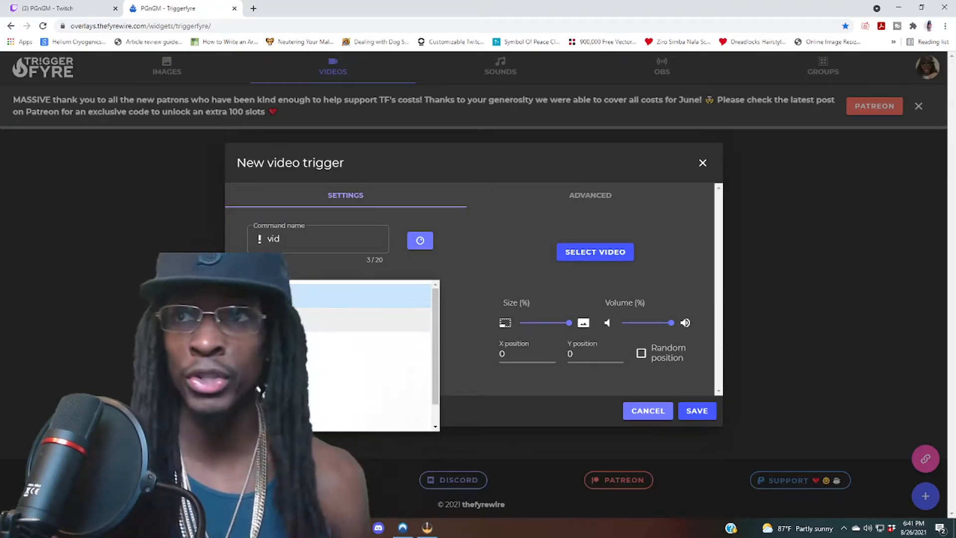
mouse_move(481, 282)
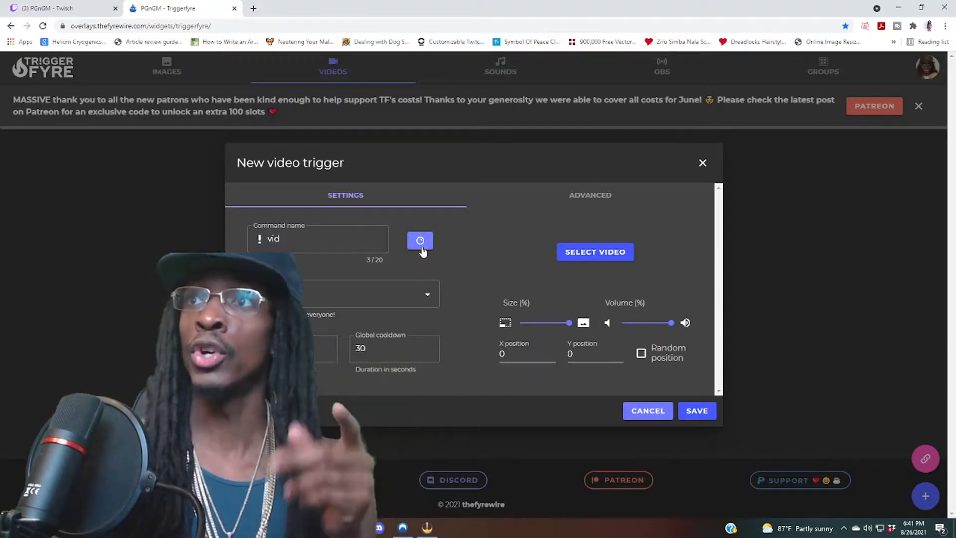
Link the trigger to the Twitch reward named 'vid' and save the reward settings
click(419, 239)
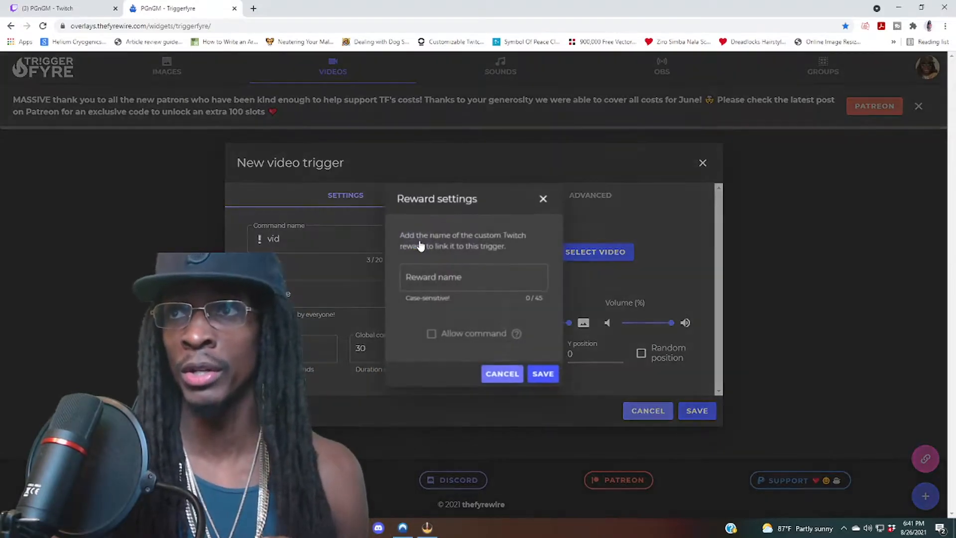
click(474, 276)
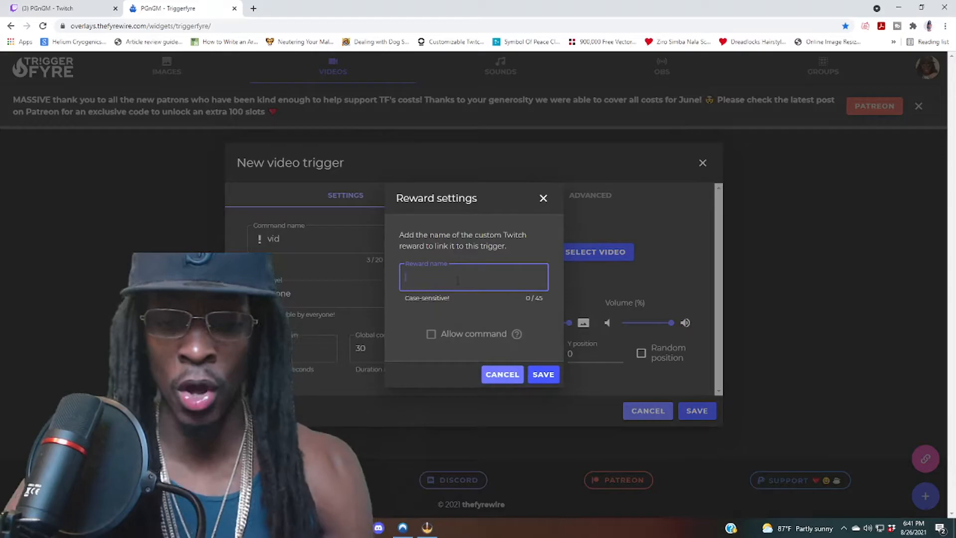
text(vid)
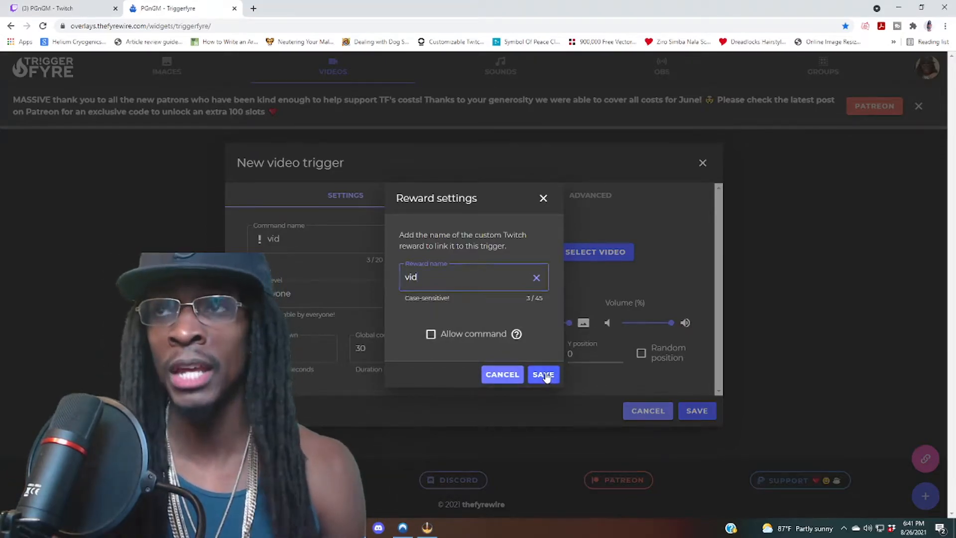
click(543, 374)
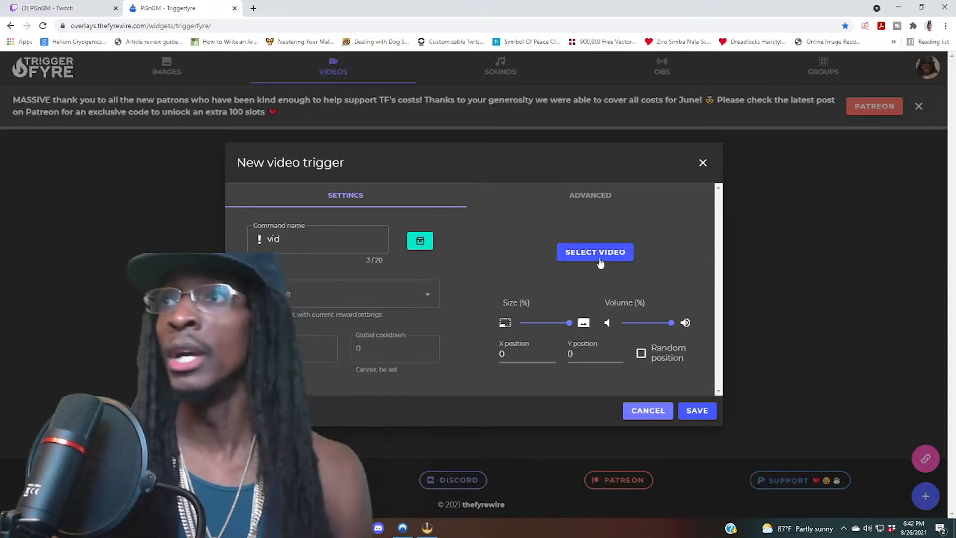
Upload Sweep Em Up P.mp4 and select it as the trigger's video
click(594, 252)
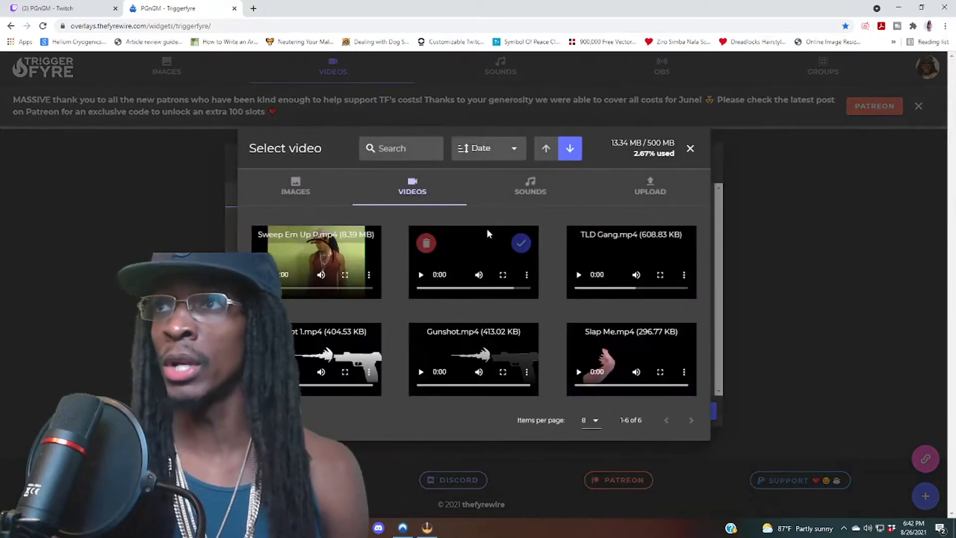
click(650, 185)
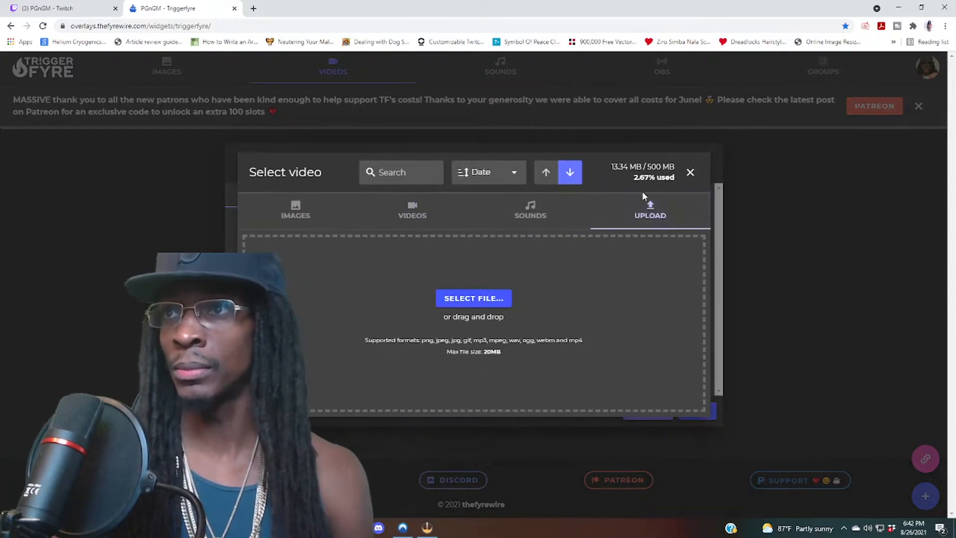
click(473, 298)
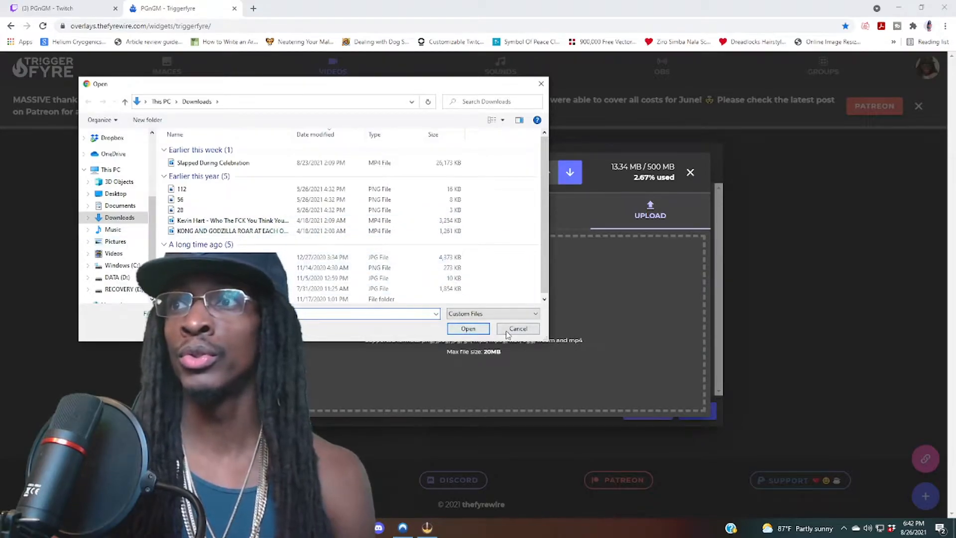
click(518, 328)
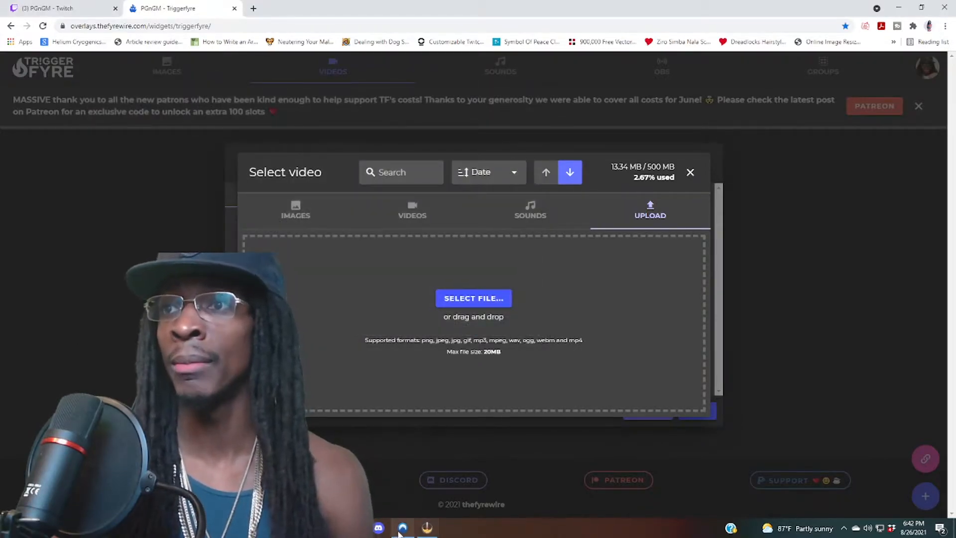
click(473, 298)
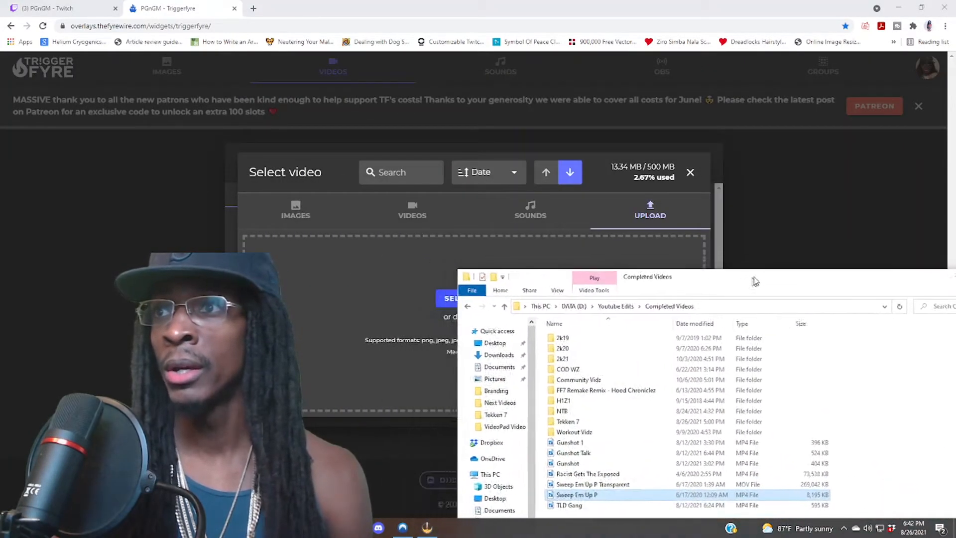
double_click(576, 494)
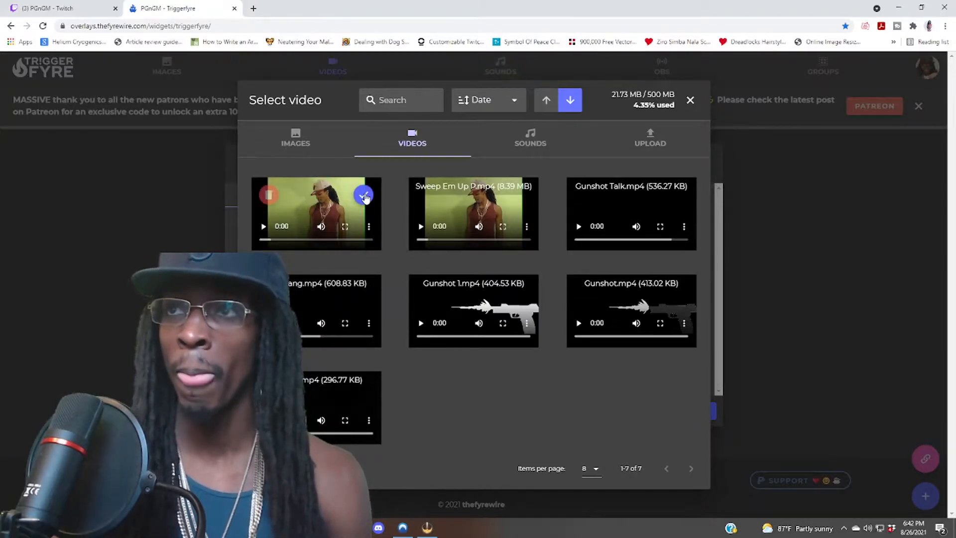
click(364, 195)
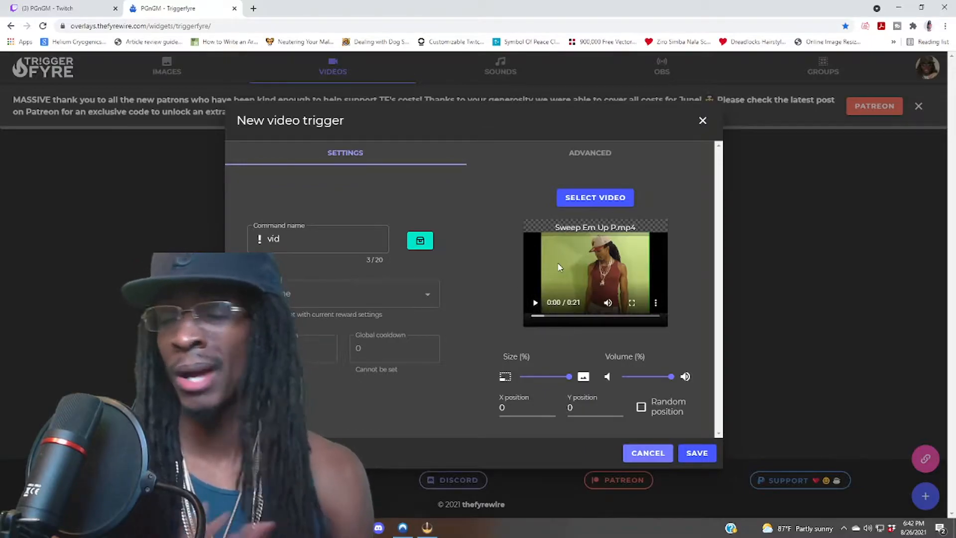
mouse_move(364, 377)
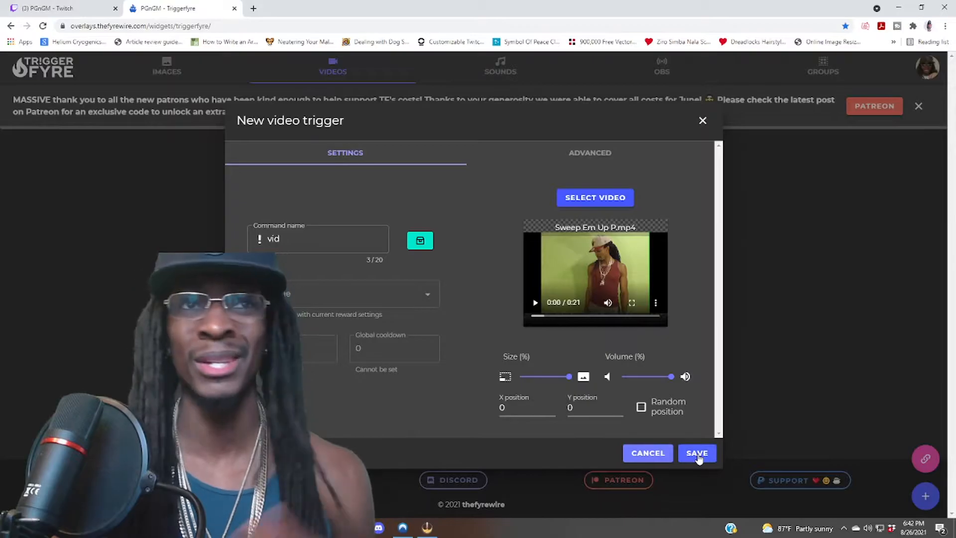
Save the vid trigger with the Sweep Em Up P video attached
click(696, 453)
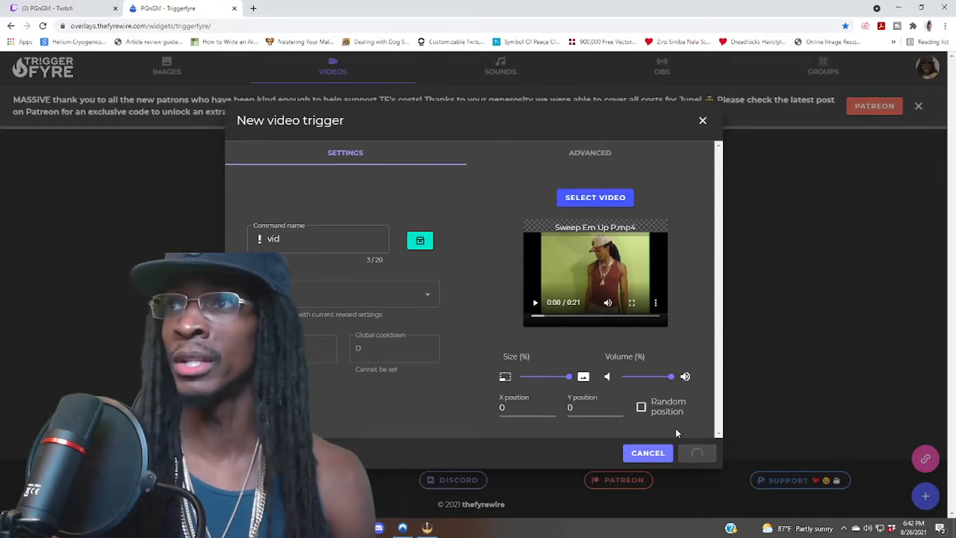
click(697, 453)
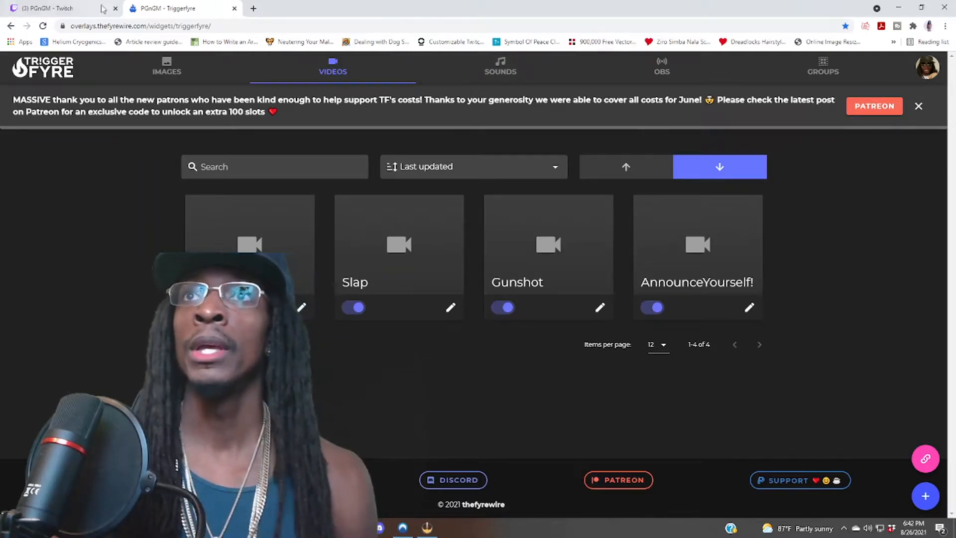
In Twitch's Manage Rewards & Challenges, start a new custom channel-points reward
click(45, 8)
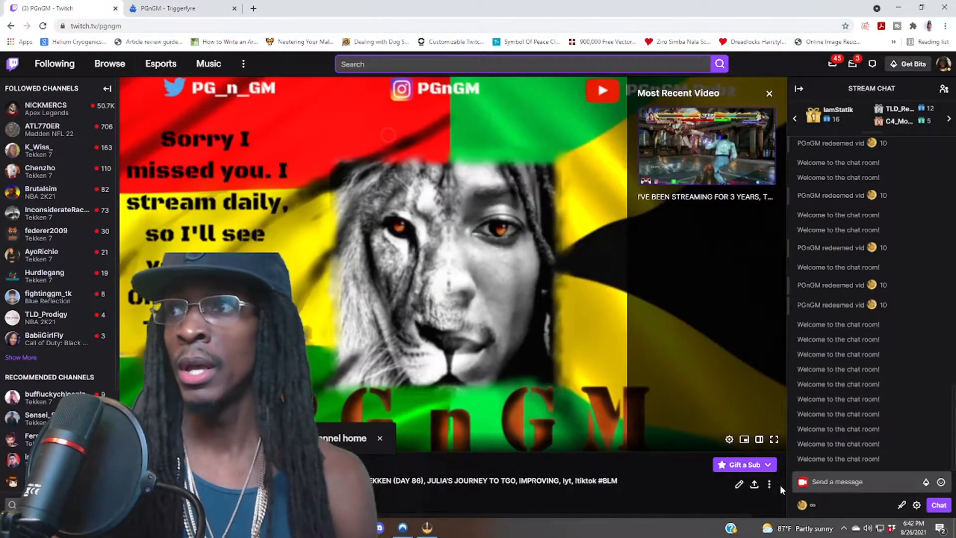
mouse_move(803, 505)
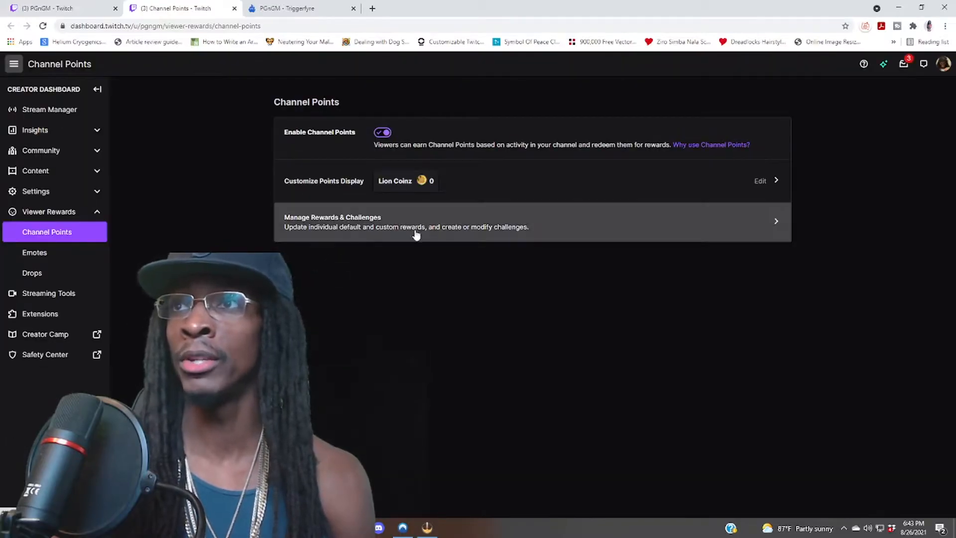
click(405, 221)
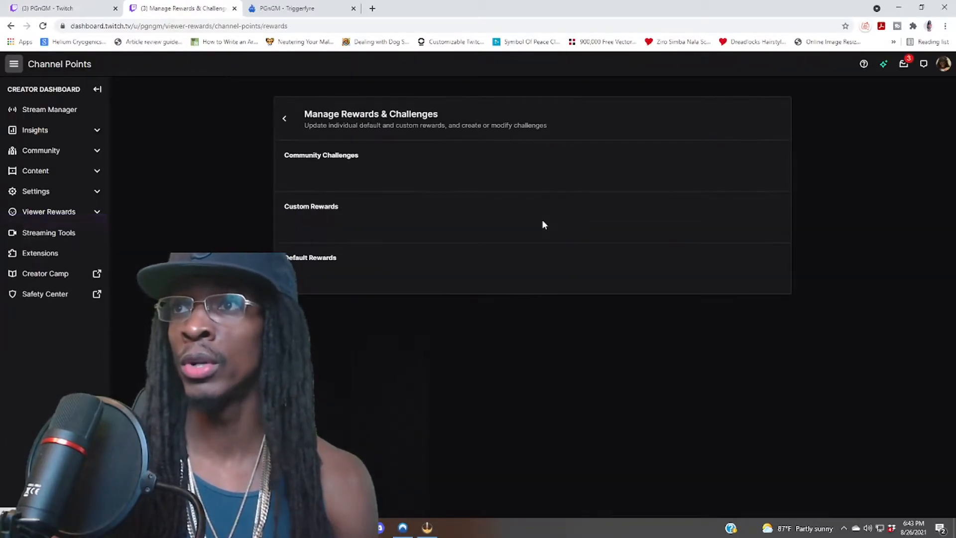
scroll(down, 3)
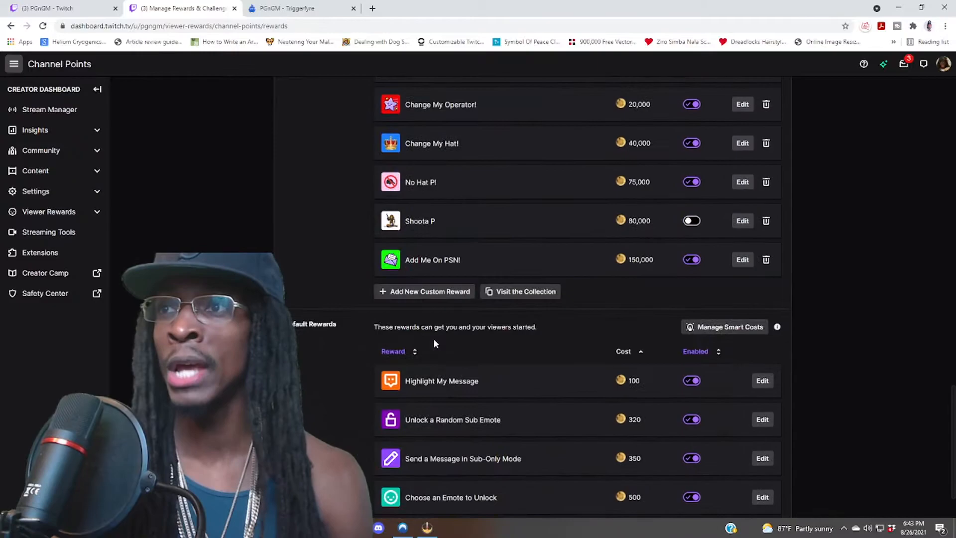
click(429, 290)
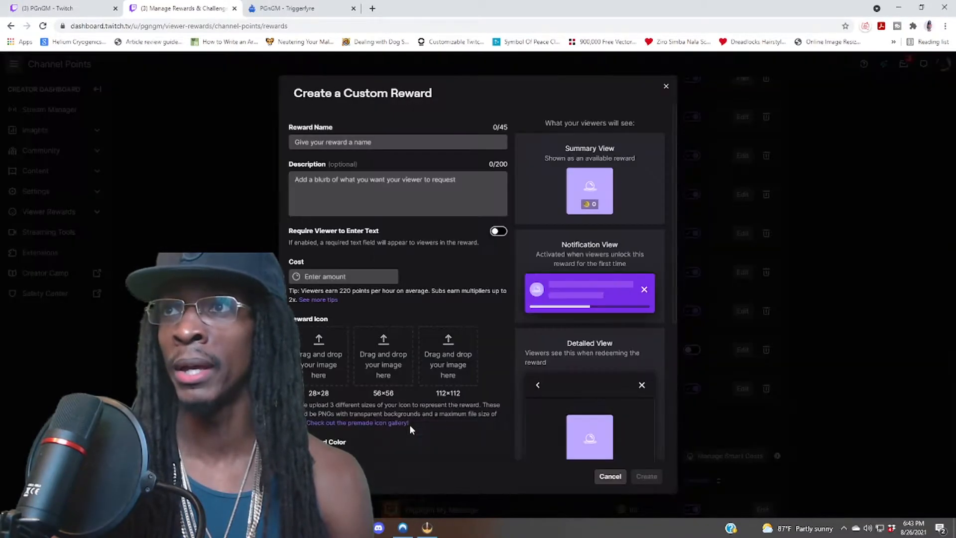
Create the custom reward named 'vid1' costing 10 points
click(396, 141)
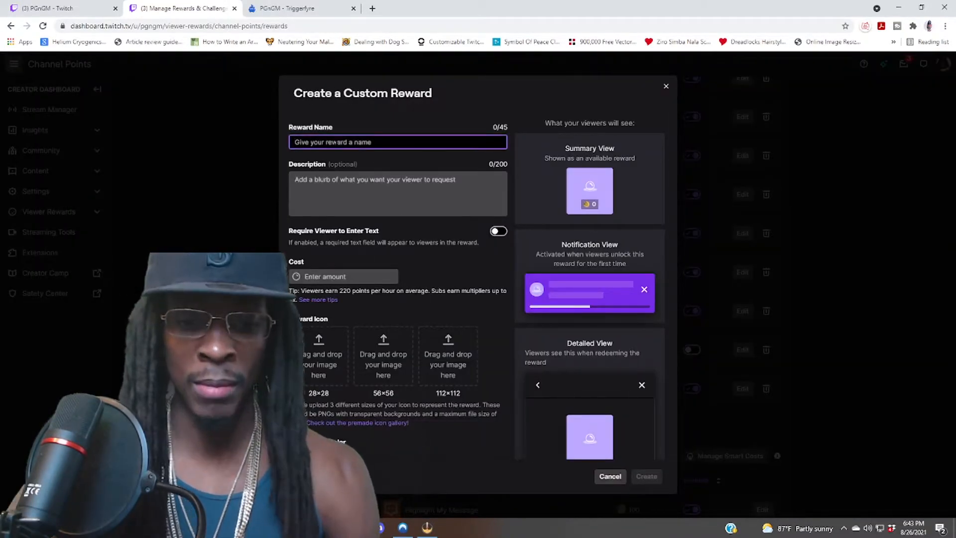
text(vid)
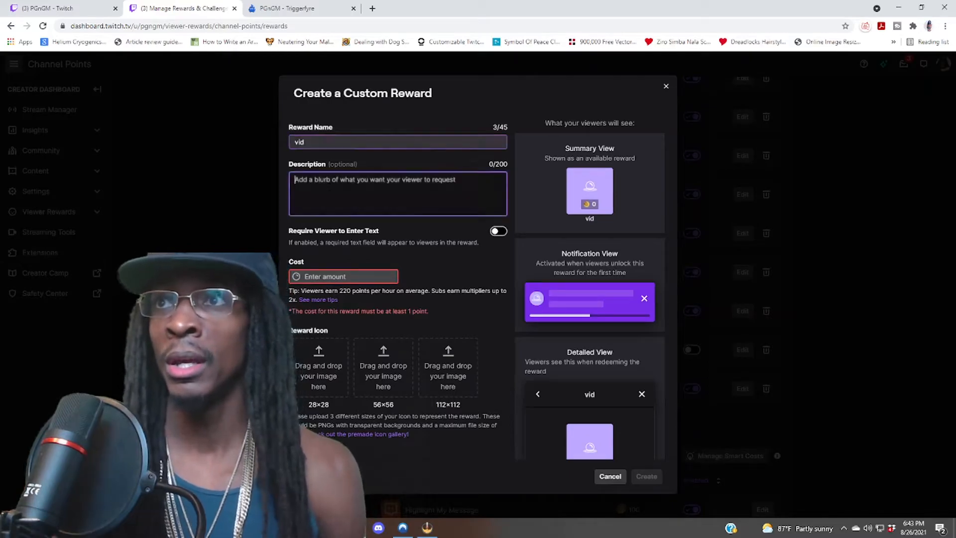
text(sdvvsg)
click(344, 276)
text(10)
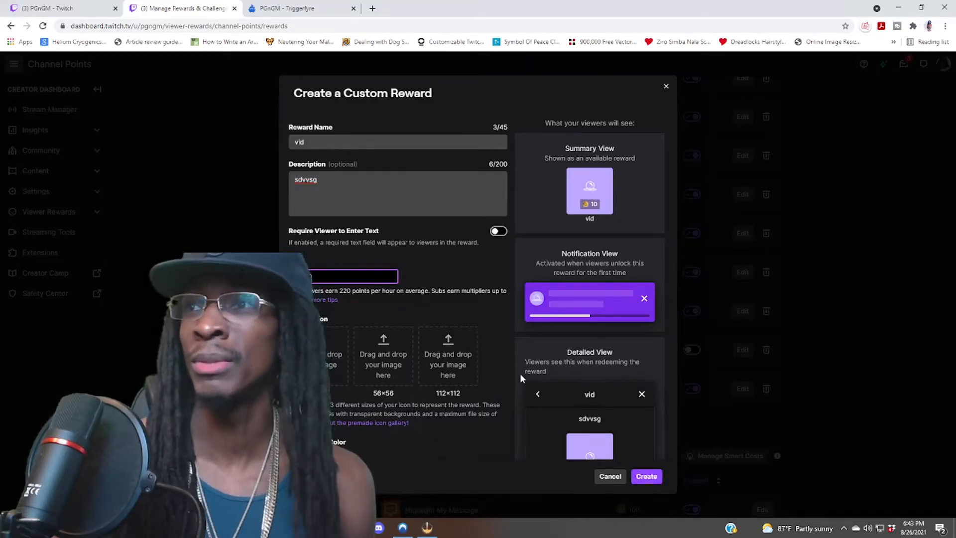
scroll(down, 3)
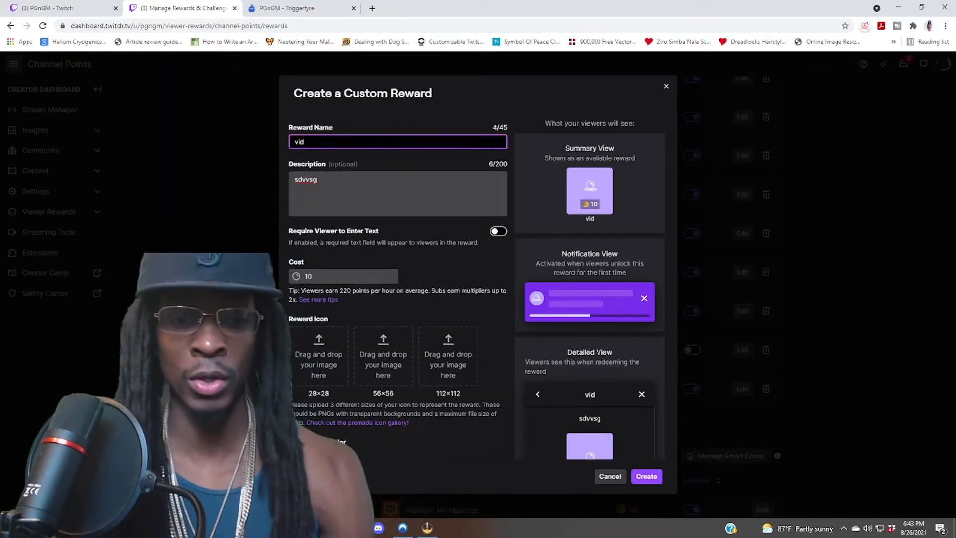
text(1)
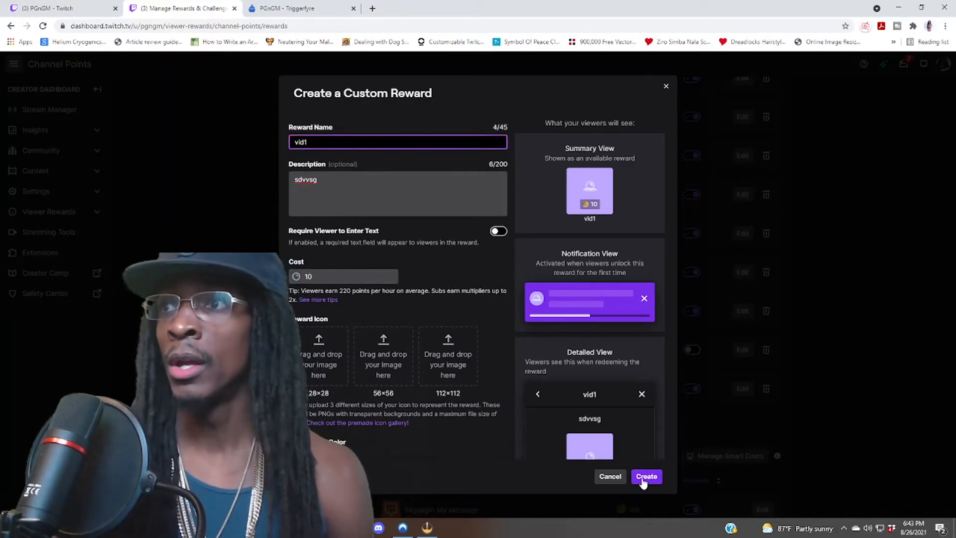
click(646, 476)
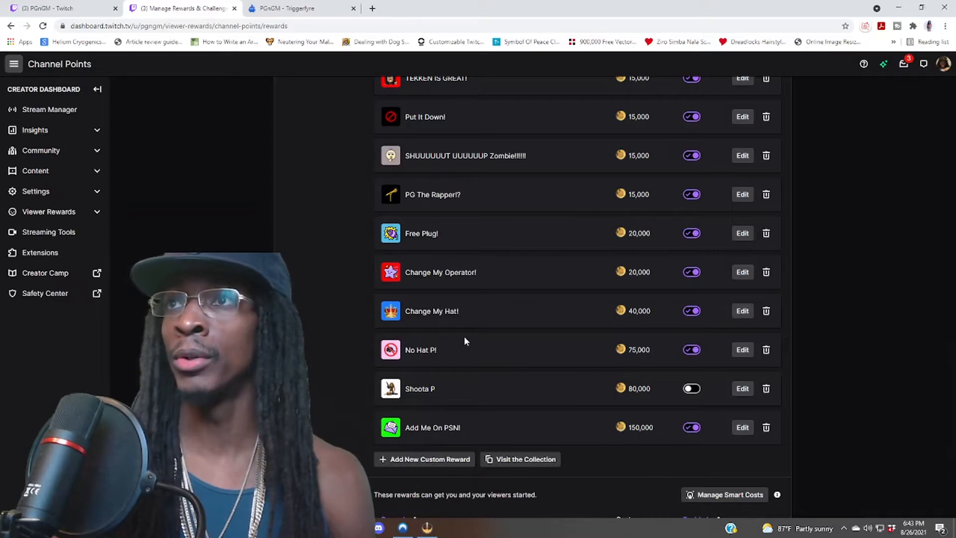
Delete the old 'vid' reward, marking pending requests complete
scroll(up, 3)
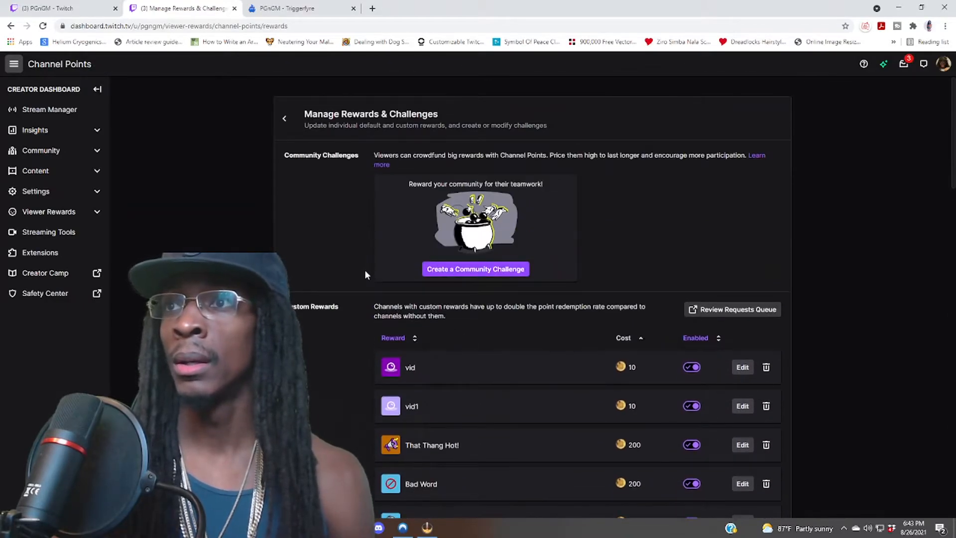
scroll(down, 3)
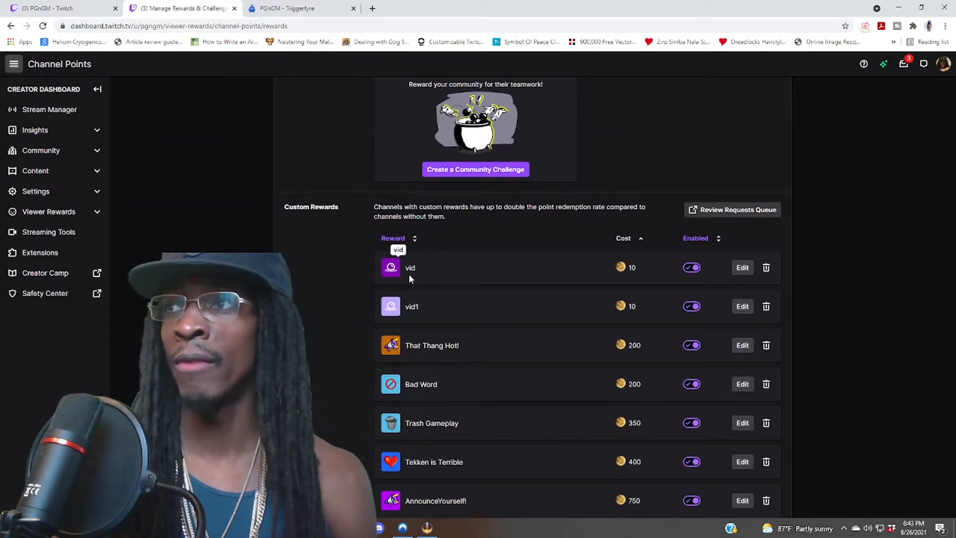
click(766, 267)
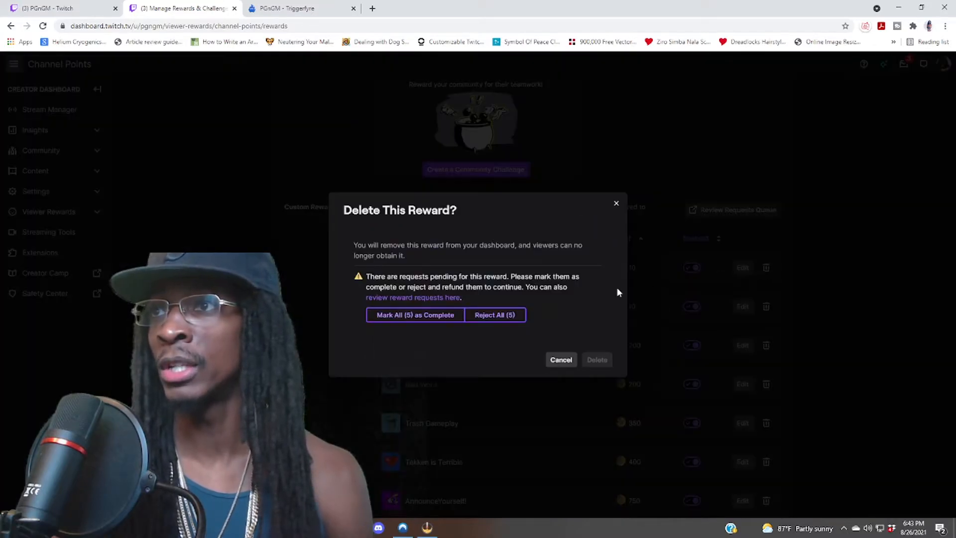
mouse_move(454, 312)
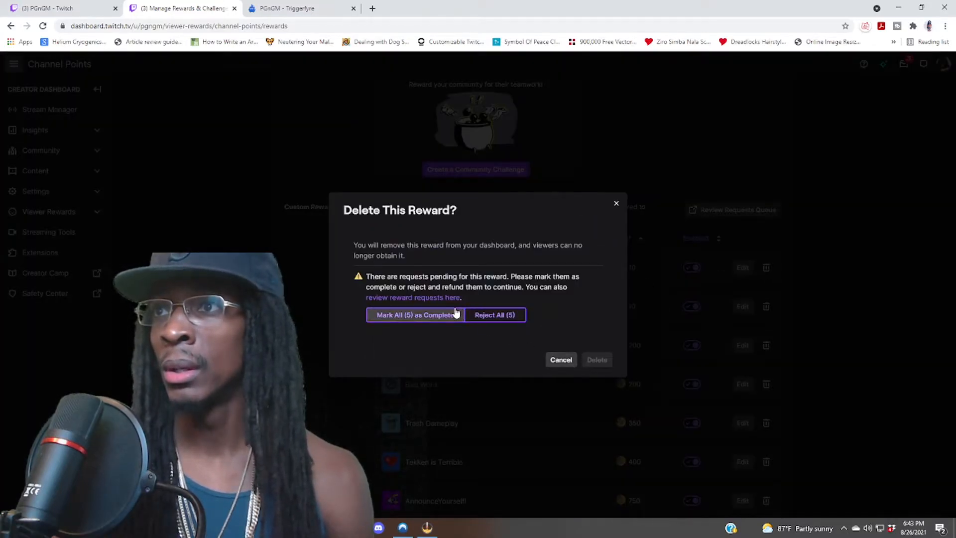
click(560, 359)
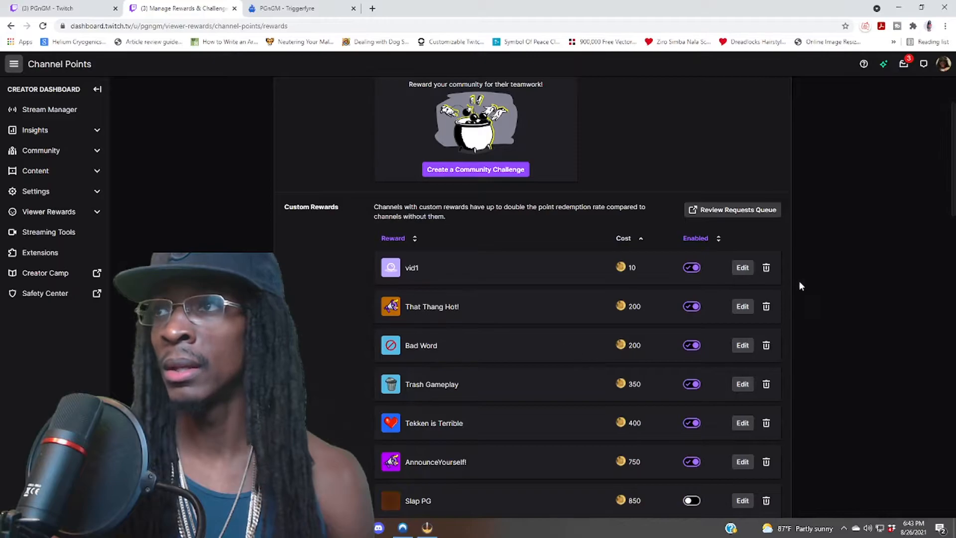
Rename the 'vid1' reward to 'vid' and save it
click(741, 267)
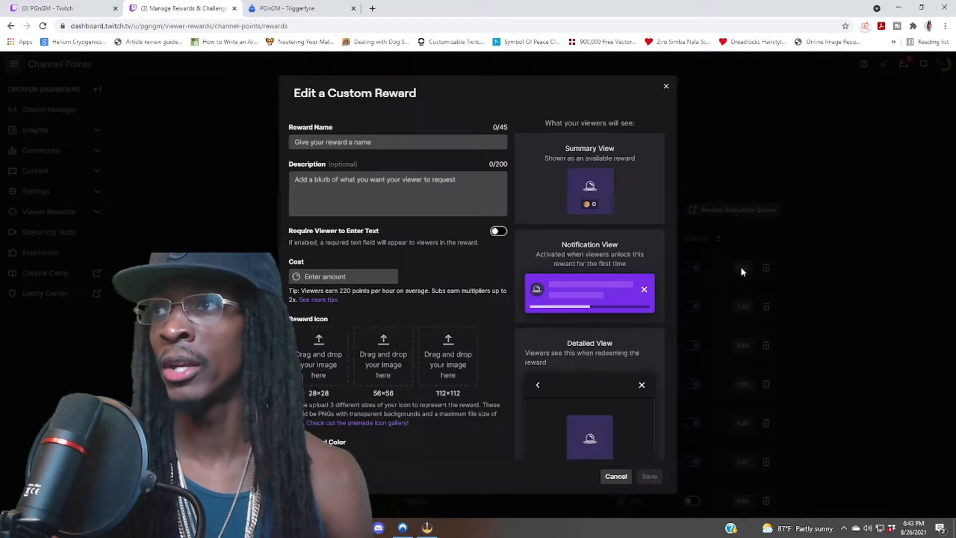
text(vid)
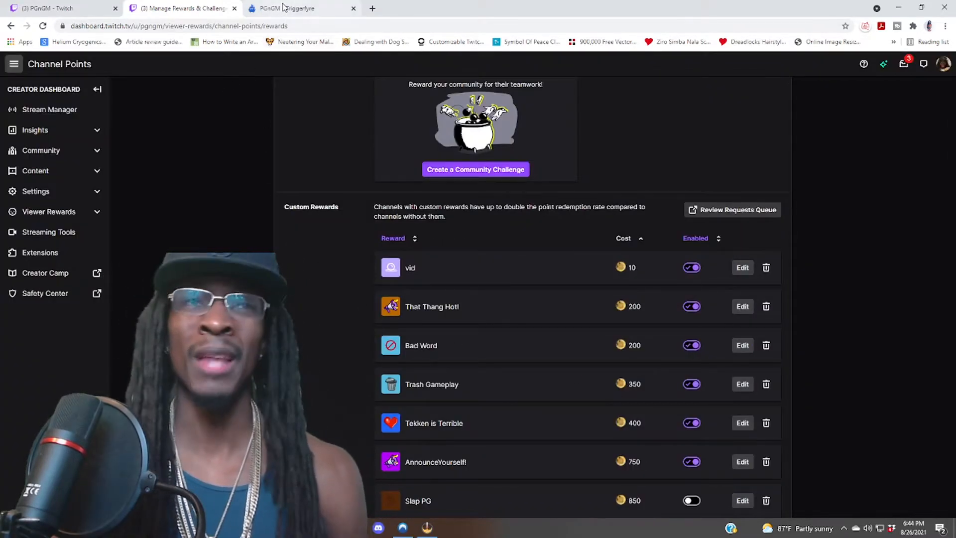
mouse_move(299, 8)
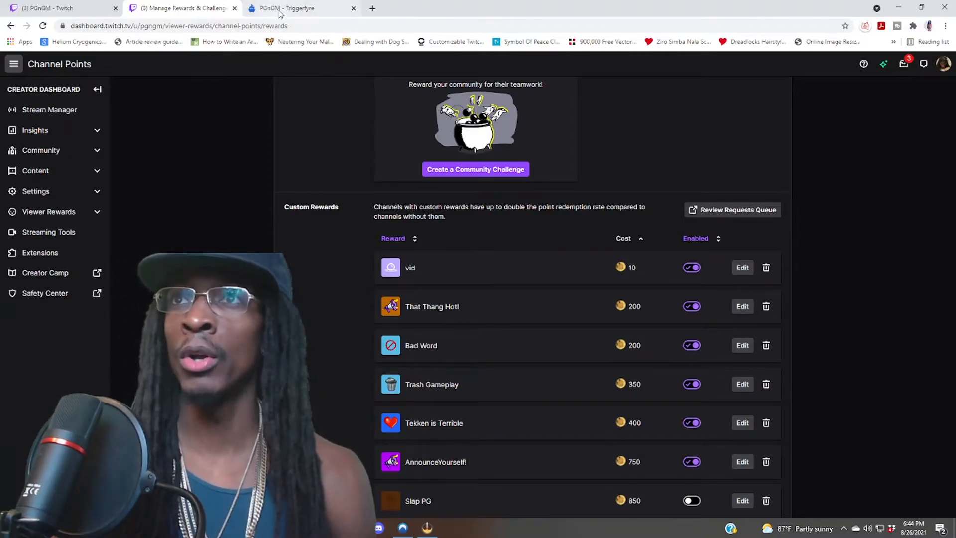
click(299, 8)
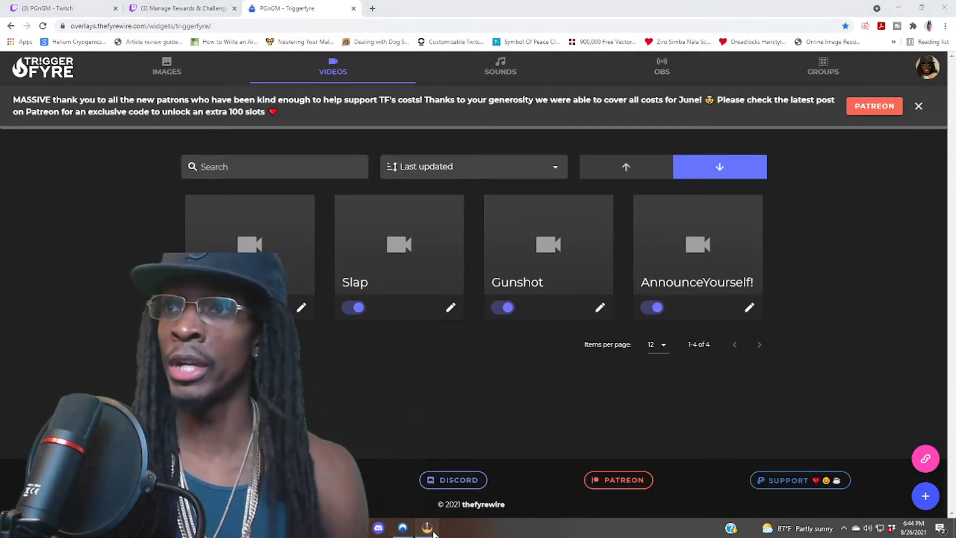
Copy the Triggerfyre overlay link and switch to OBS Studio
click(427, 527)
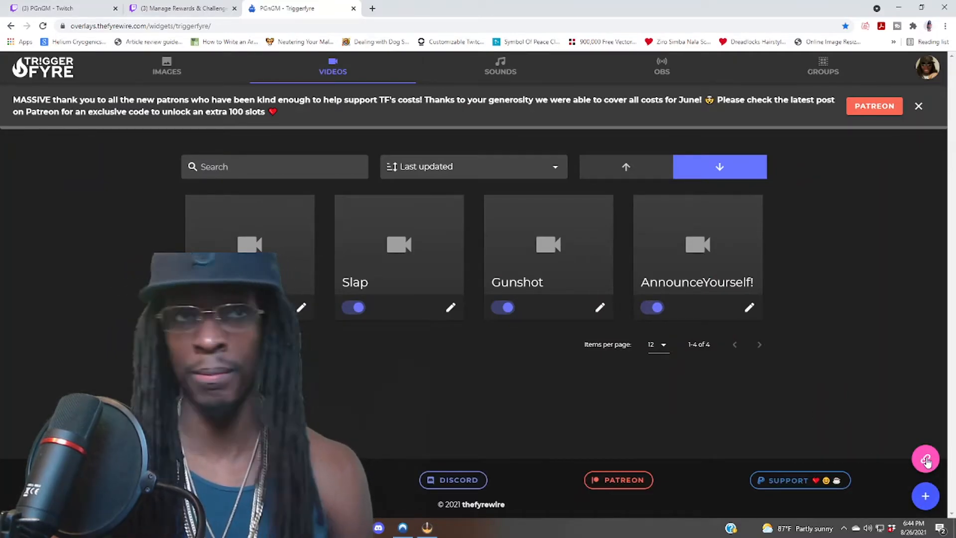
click(925, 459)
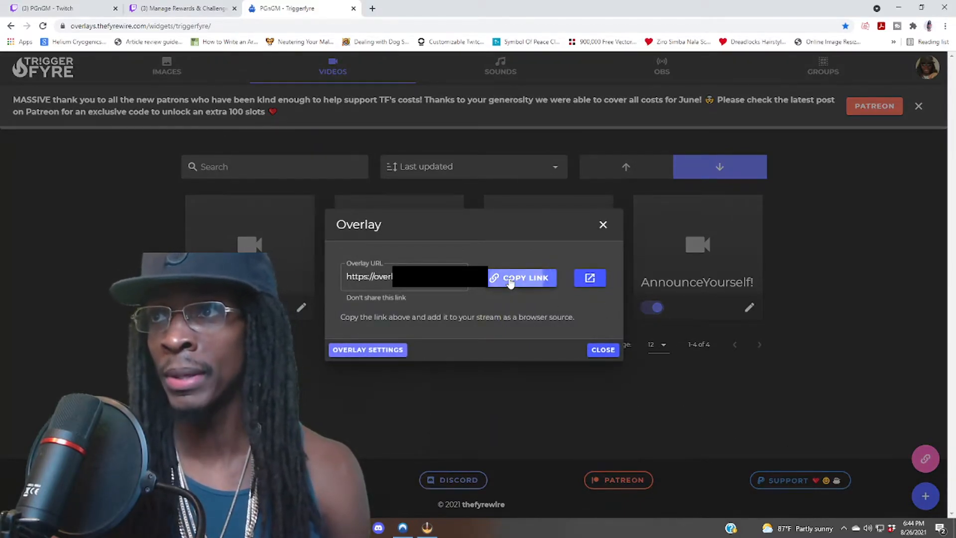
click(521, 278)
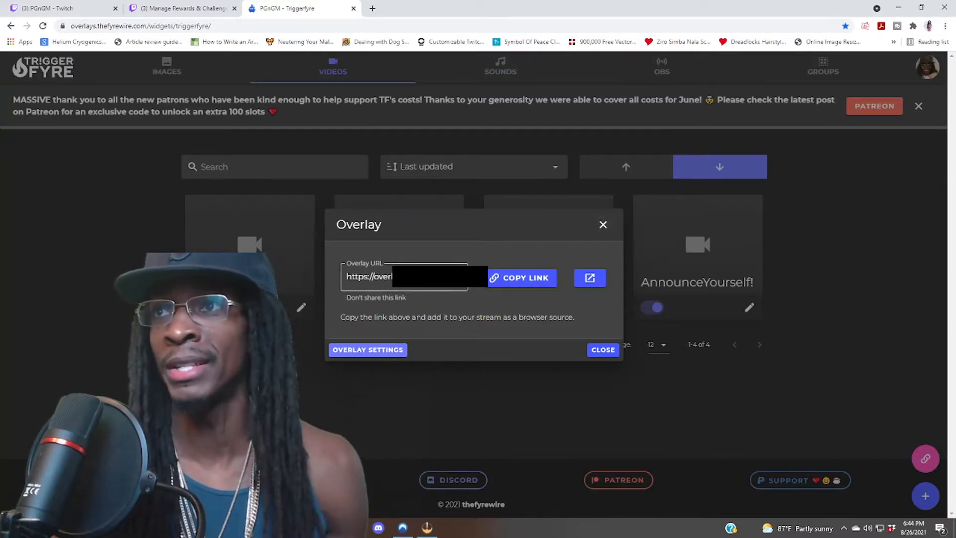
click(603, 350)
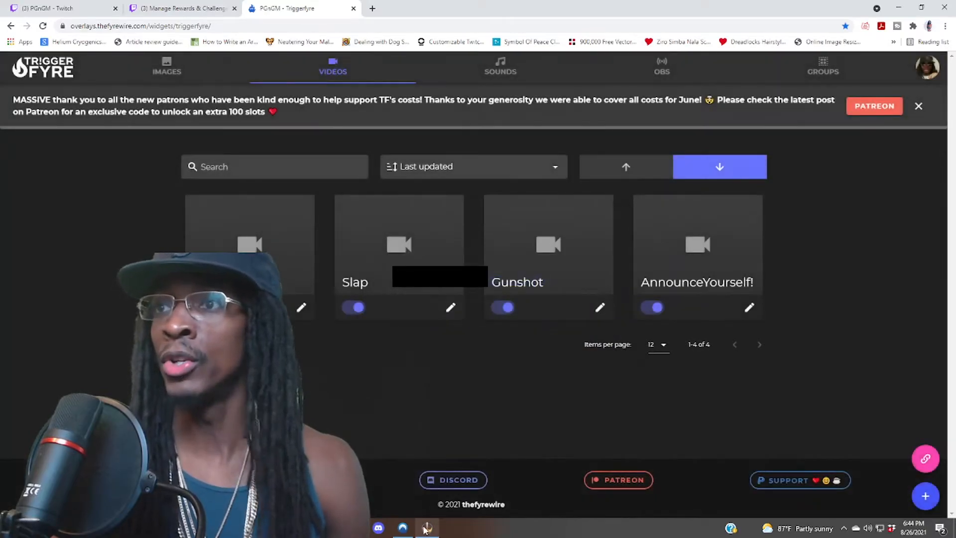
click(426, 527)
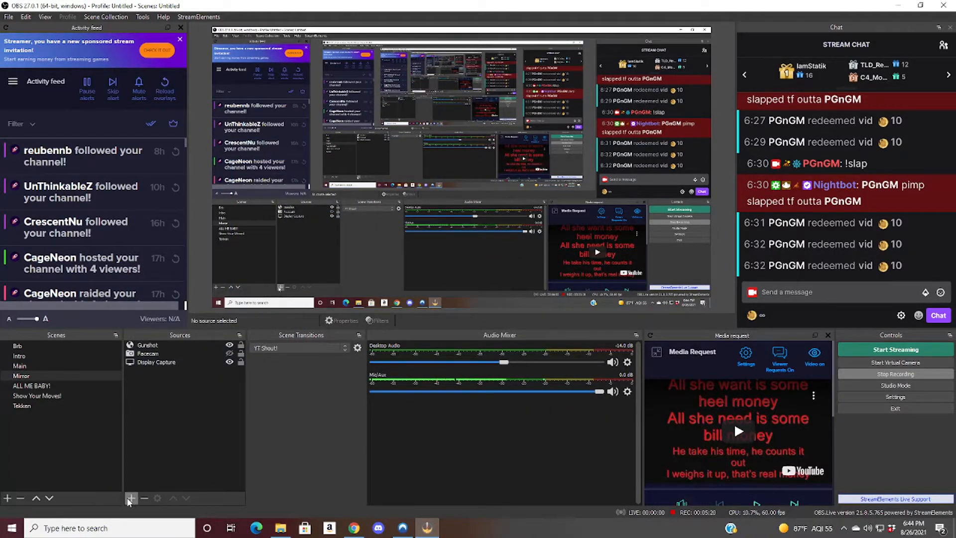
mouse_move(131, 498)
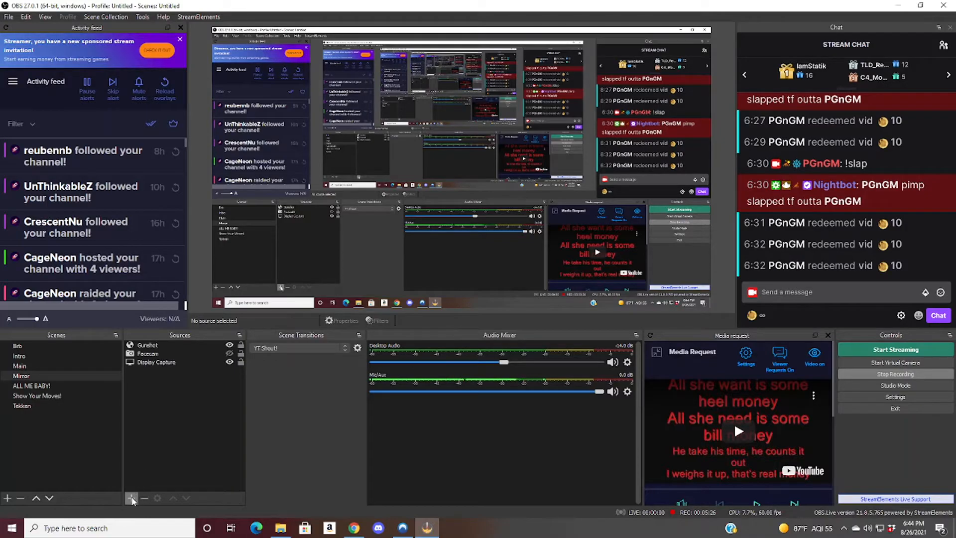
click(131, 498)
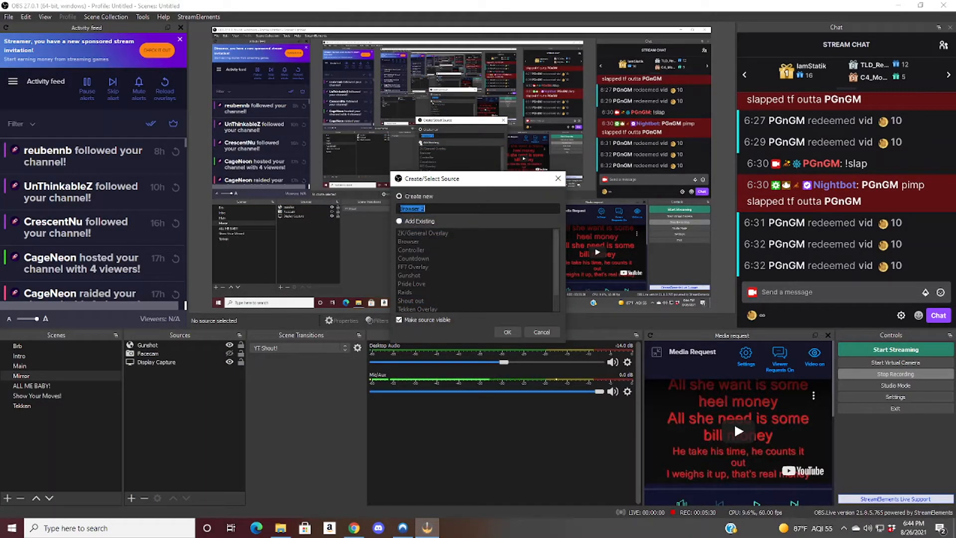
click(507, 332)
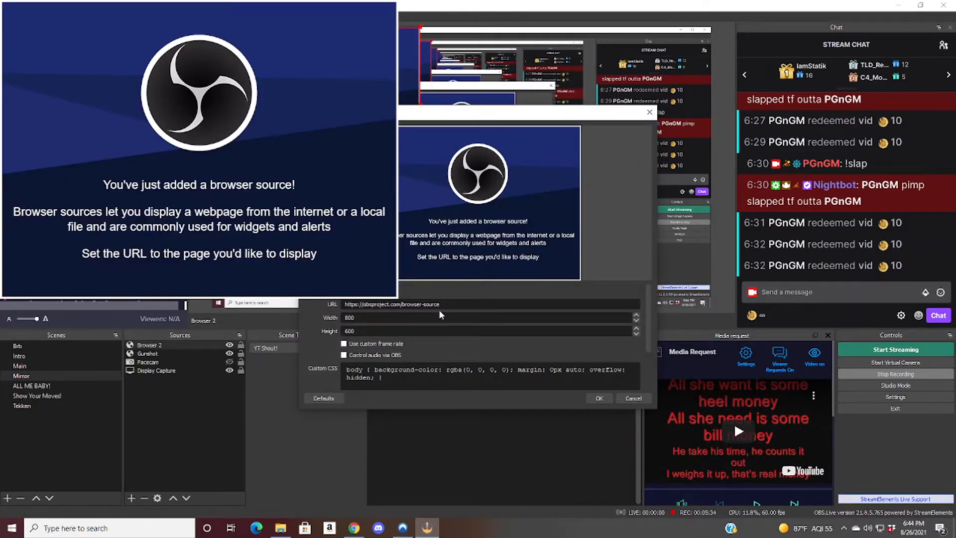
triple_click(392, 304)
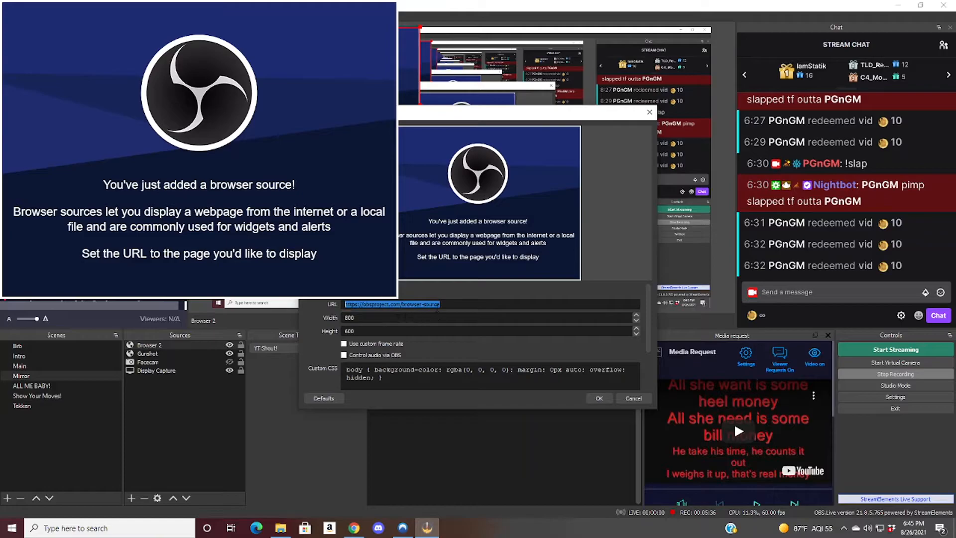
mouse_move(456, 354)
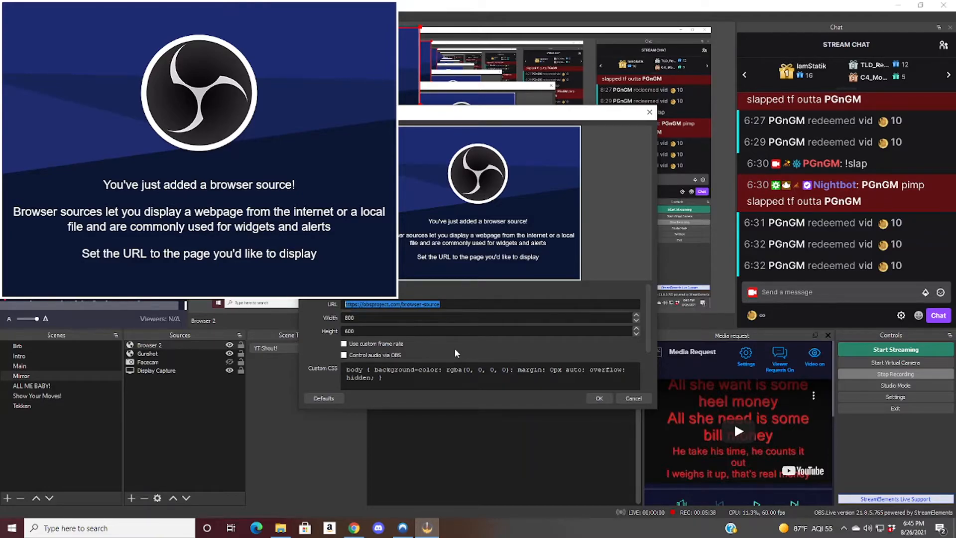
mouse_move(598, 397)
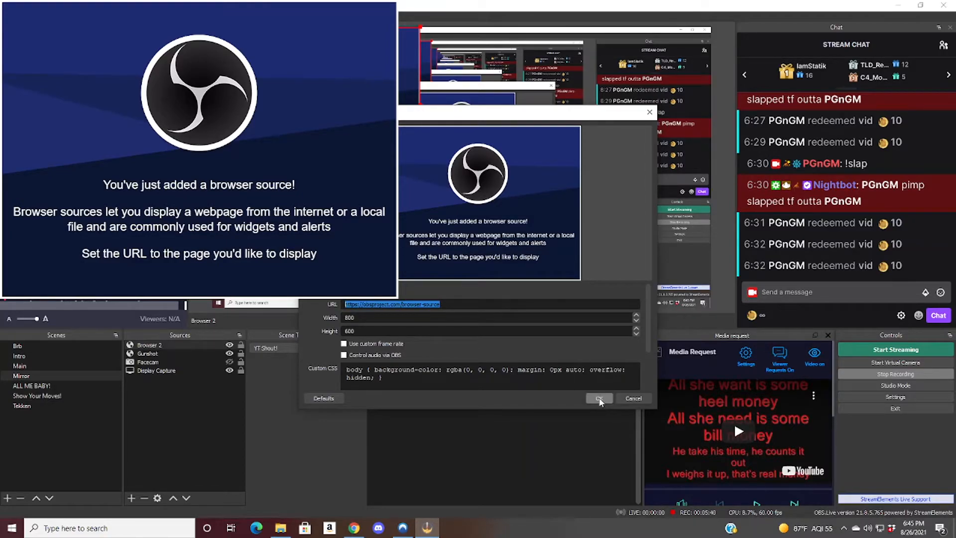
click(598, 399)
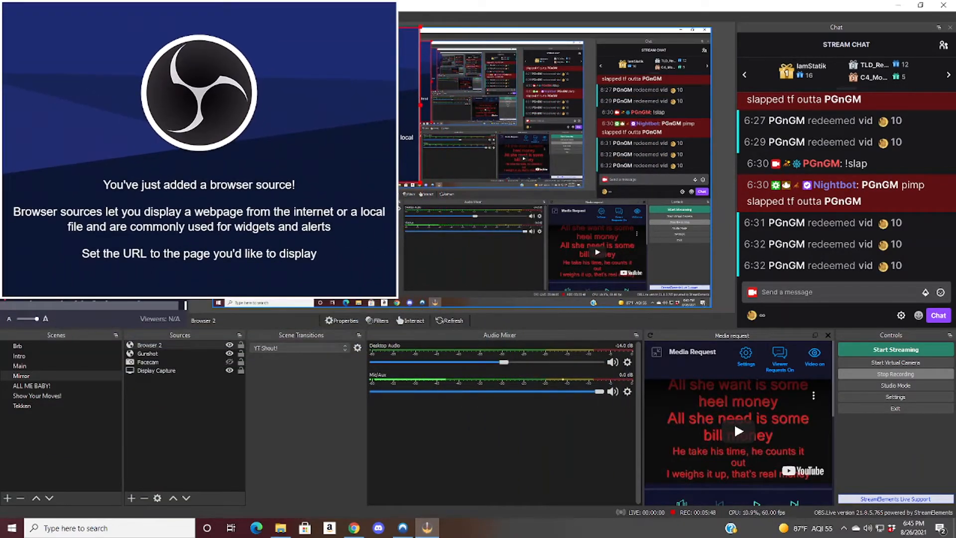
mouse_move(189, 349)
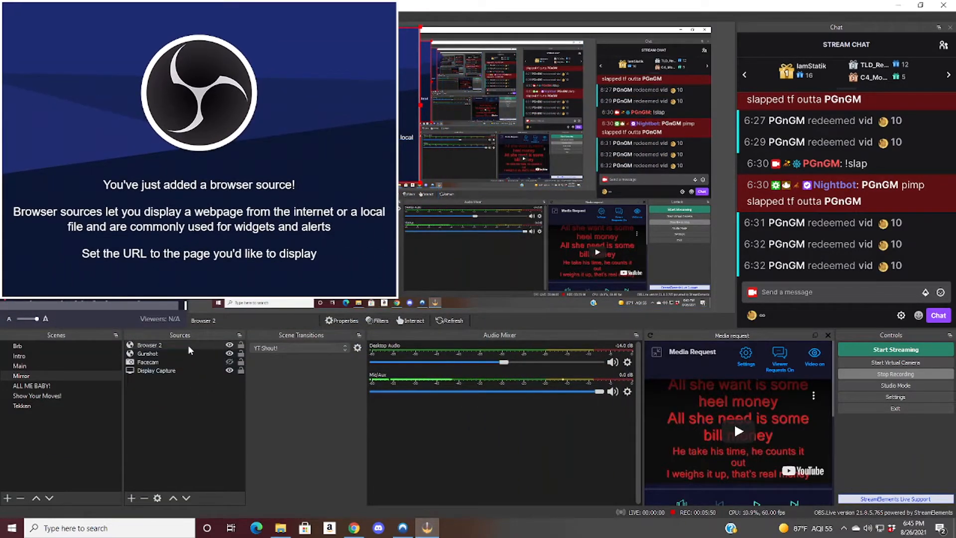
right_click(150, 345)
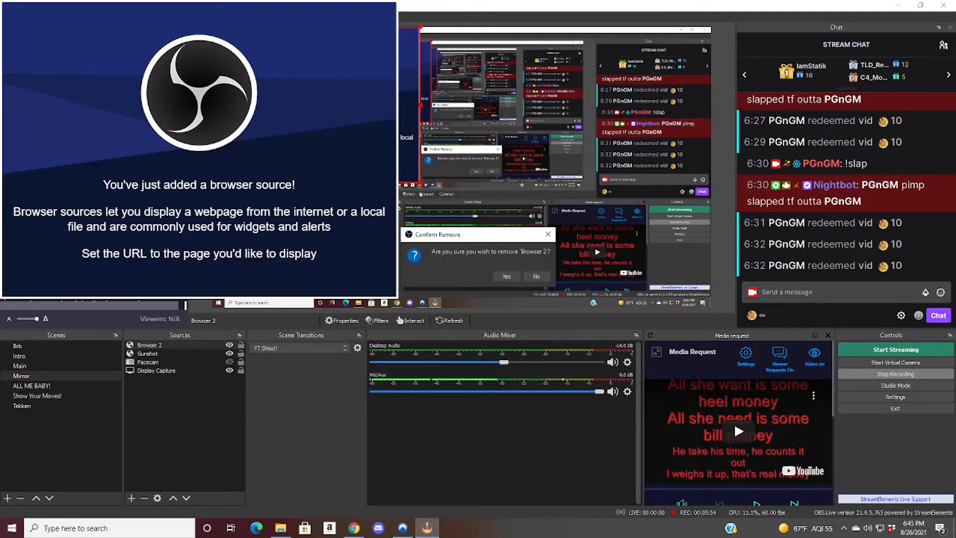
click(505, 276)
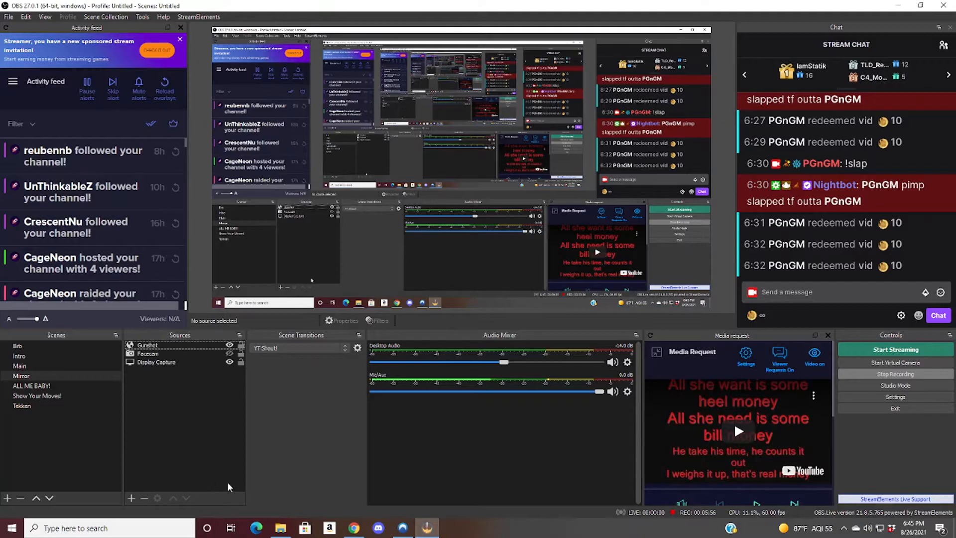
mouse_move(191, 457)
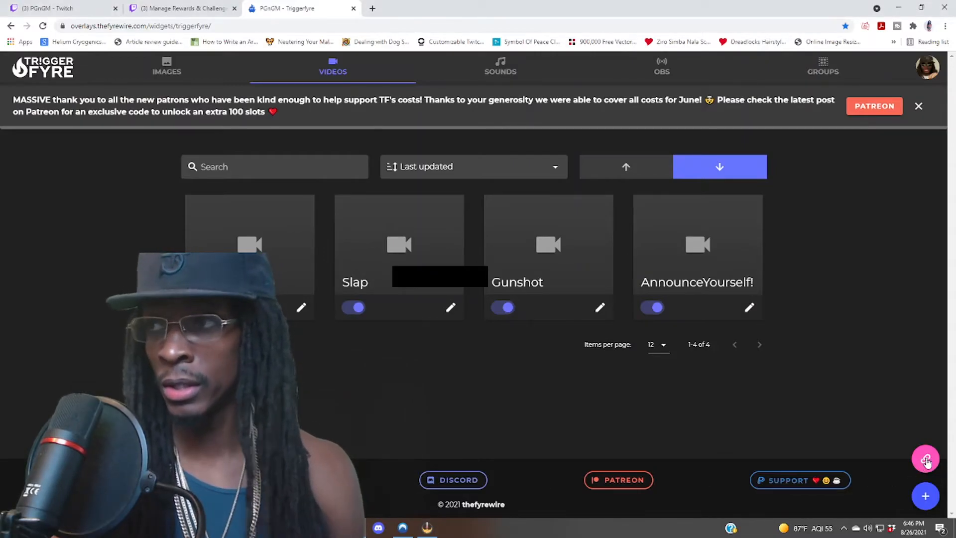
Show the Triggerfyre overlay link again to copy the URL
click(925, 459)
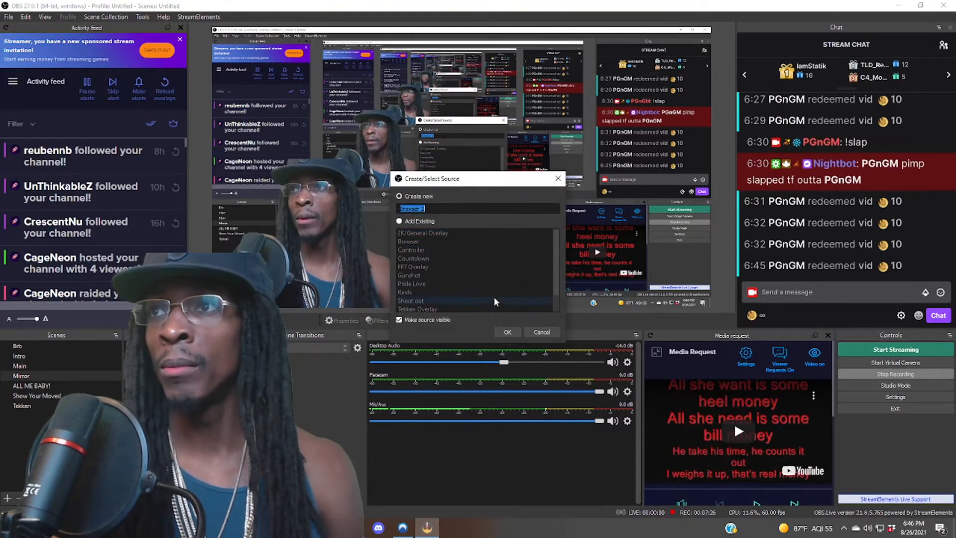
Add a Browser source with the overlay URL, then open the channel-points rewards in Stream Chat
click(506, 331)
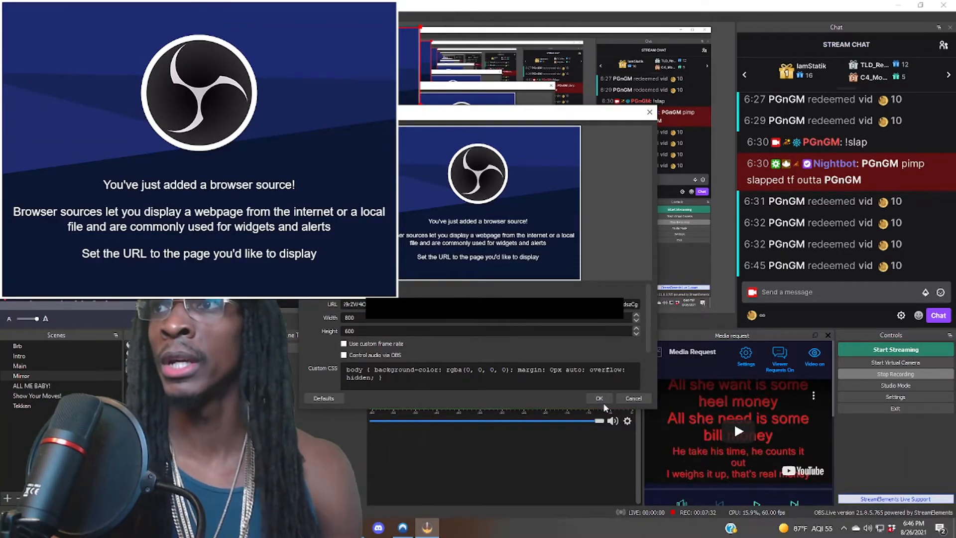
click(598, 398)
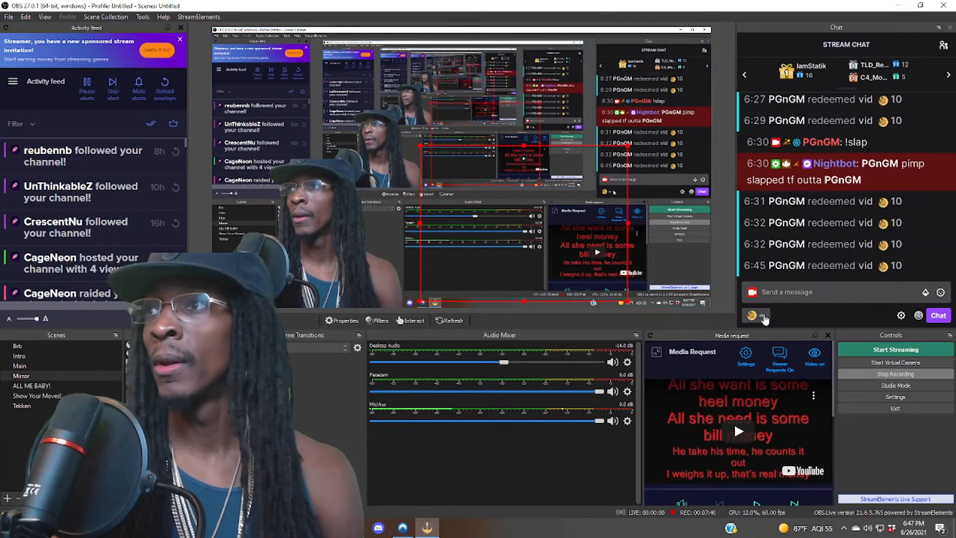
click(748, 315)
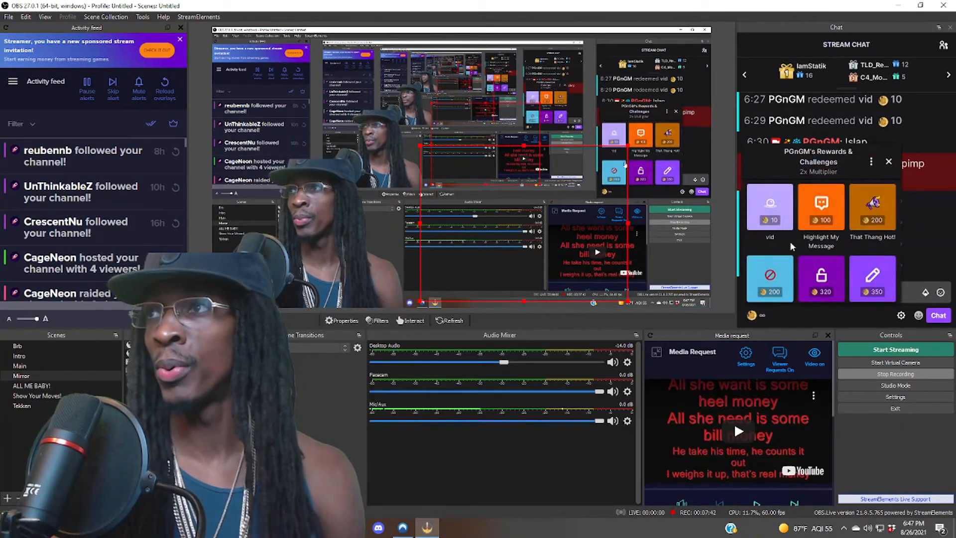